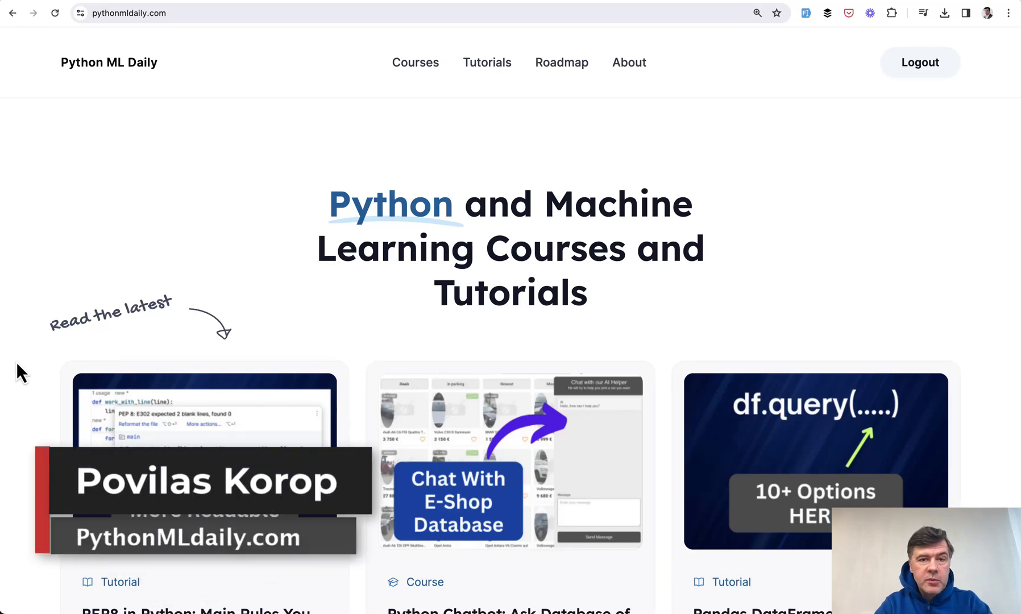
Scroll the homepage down to the 'PEP8 in Python: Main Rules You Need To Know' tutorial card
scroll(down, 3)
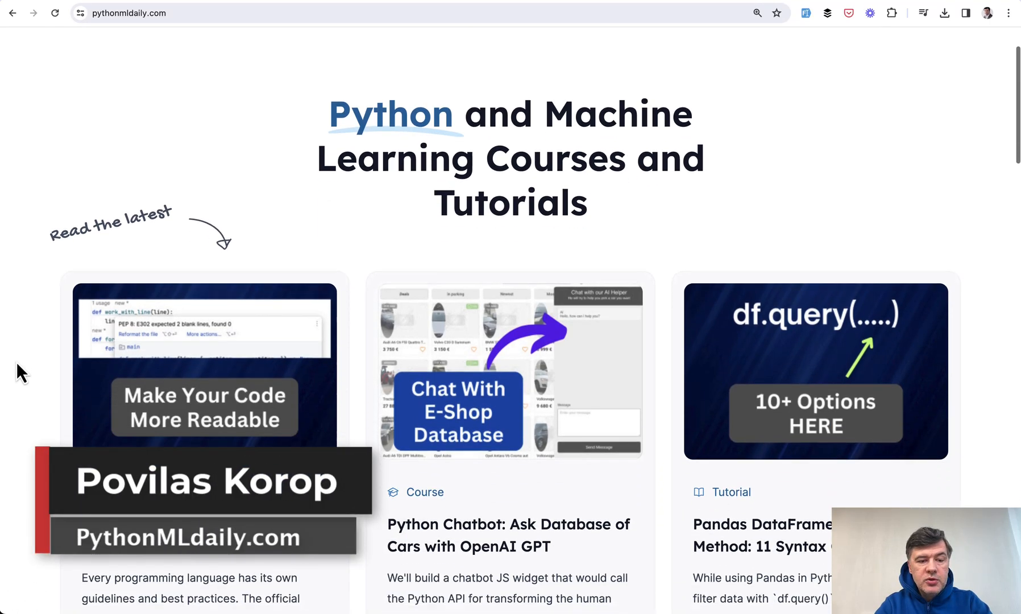
scroll(down, 3)
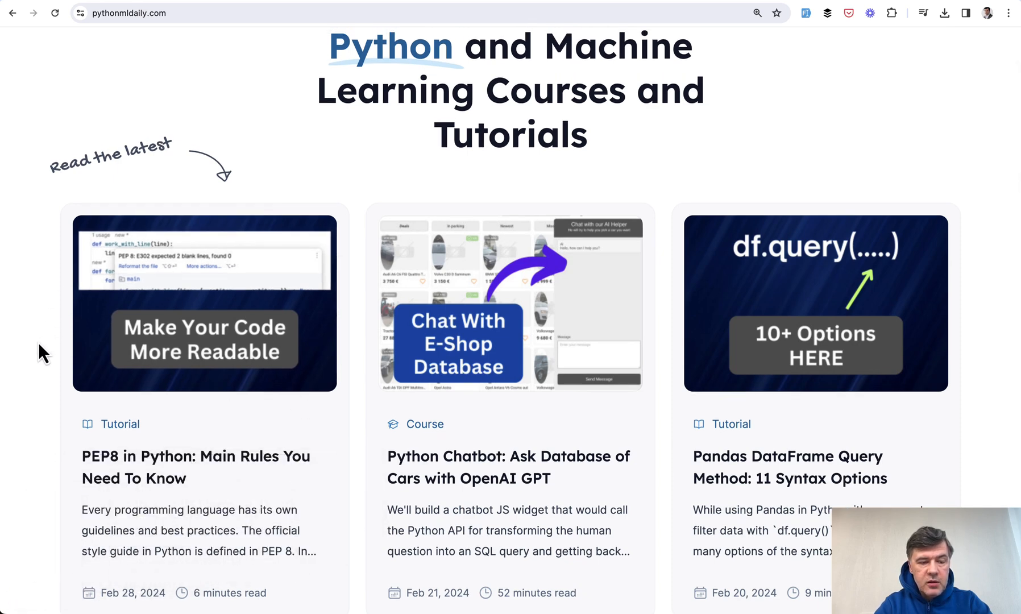
scroll(down, 3)
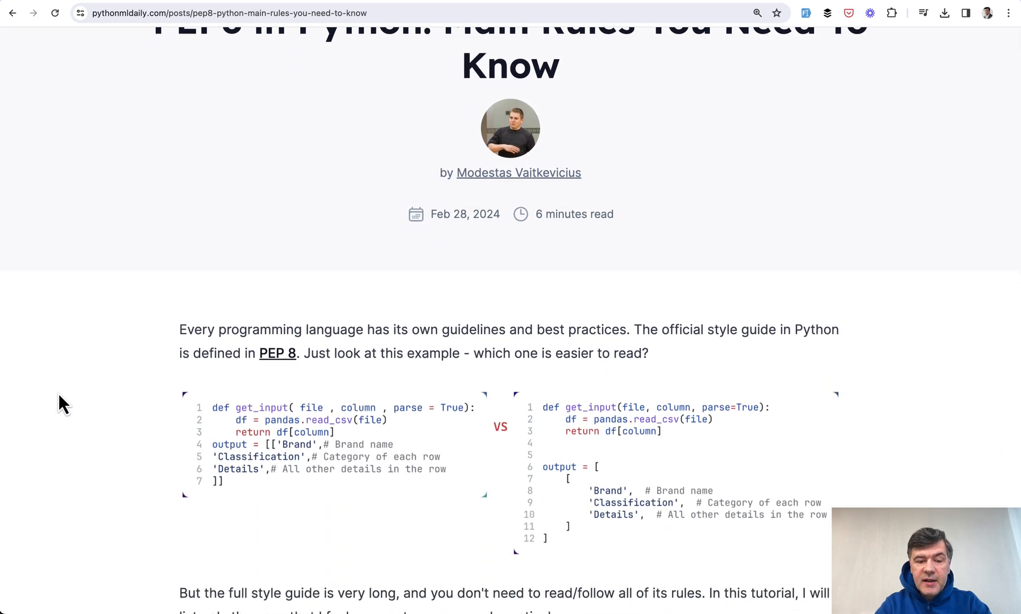
scroll(down, 3)
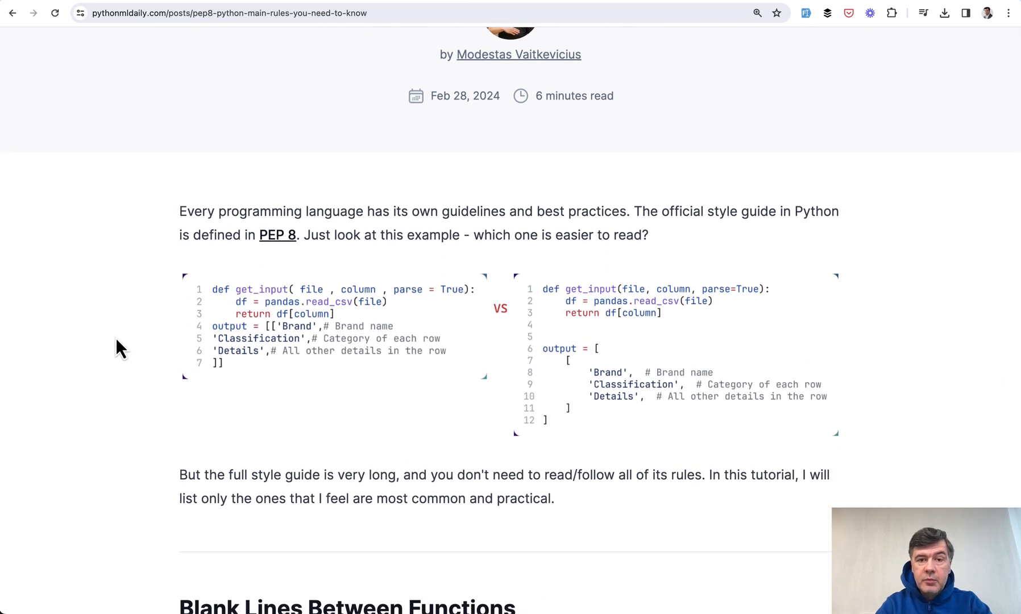
mouse_move(181, 206)
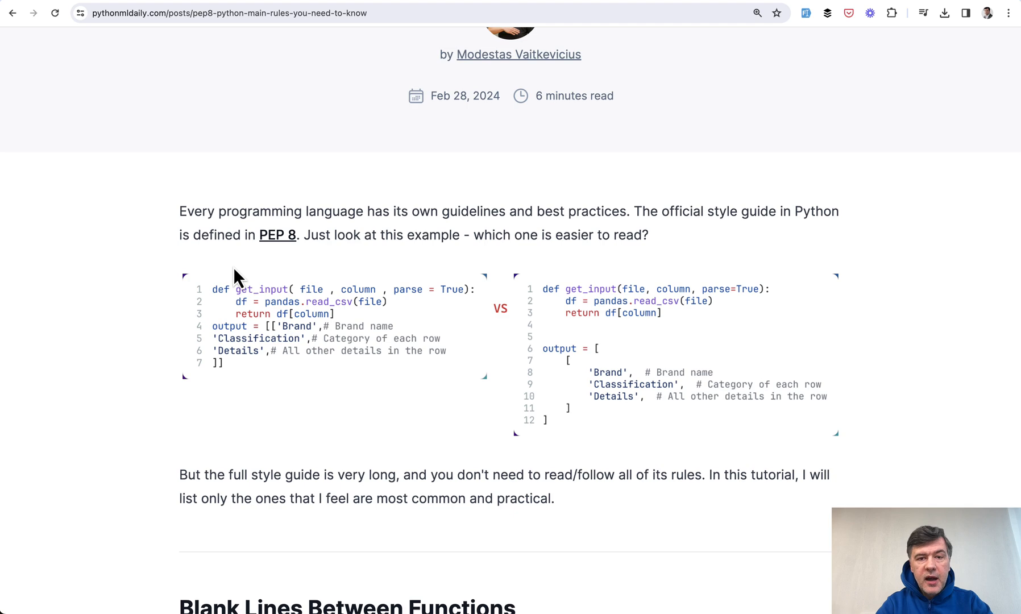
mouse_move(279, 241)
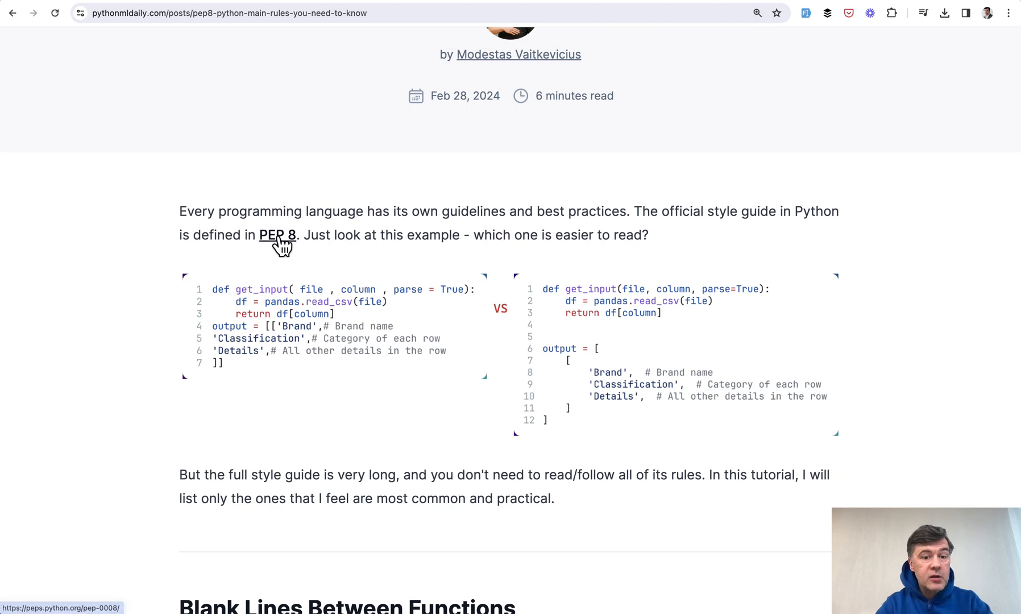
Follow the article's PEP 8 link and browse the official style guide on peps.python.org
click(278, 235)
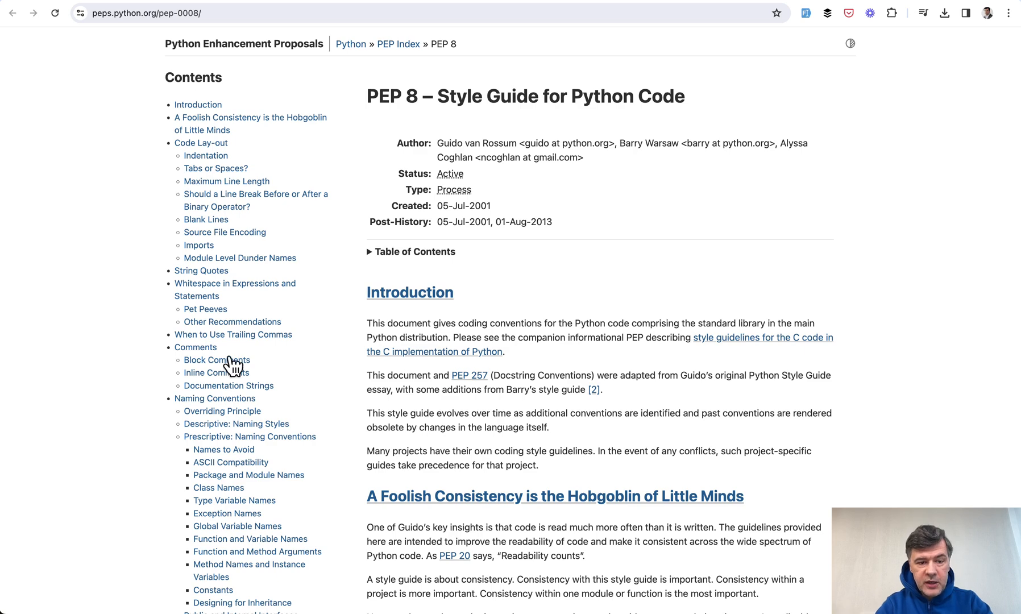
scroll(down, 3)
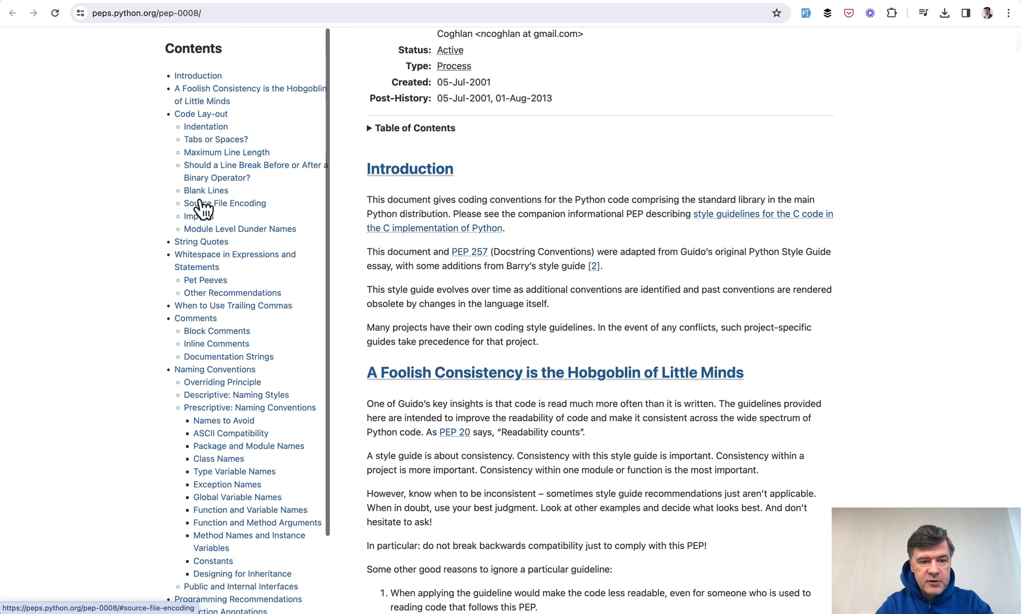
scroll(down, 3)
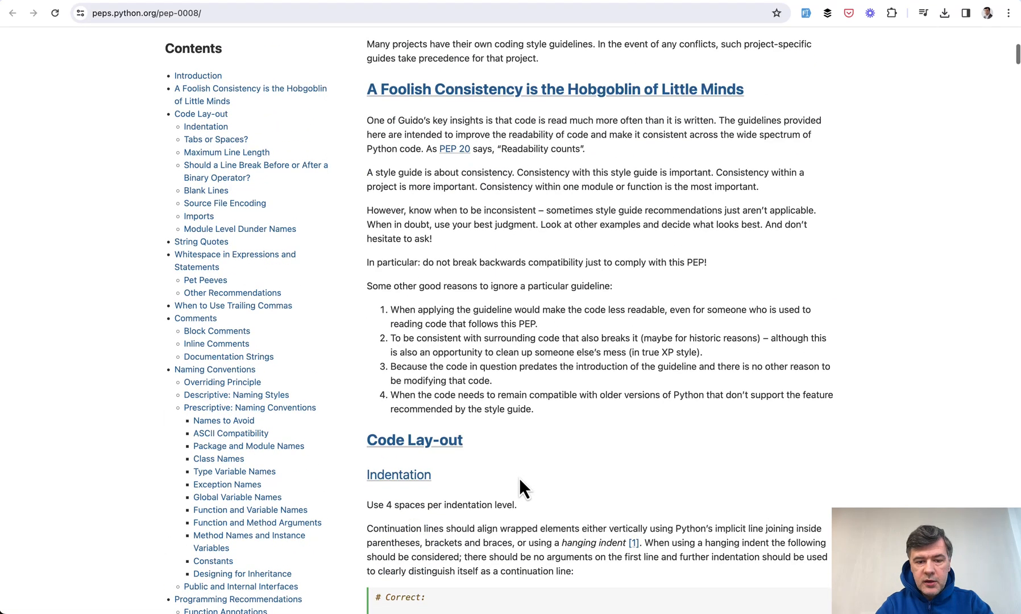
scroll(down, 3)
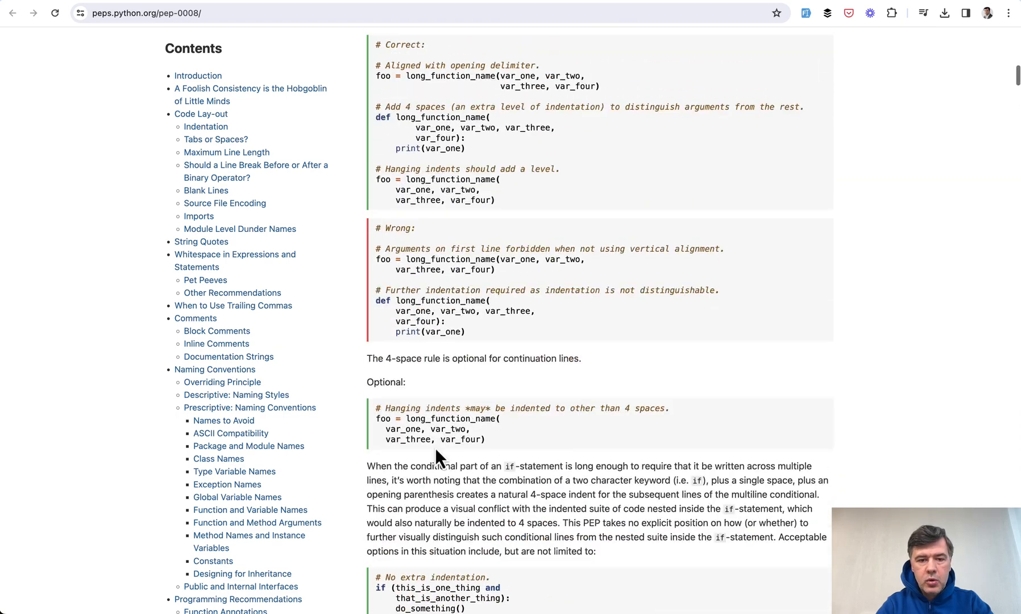
scroll(down, 3)
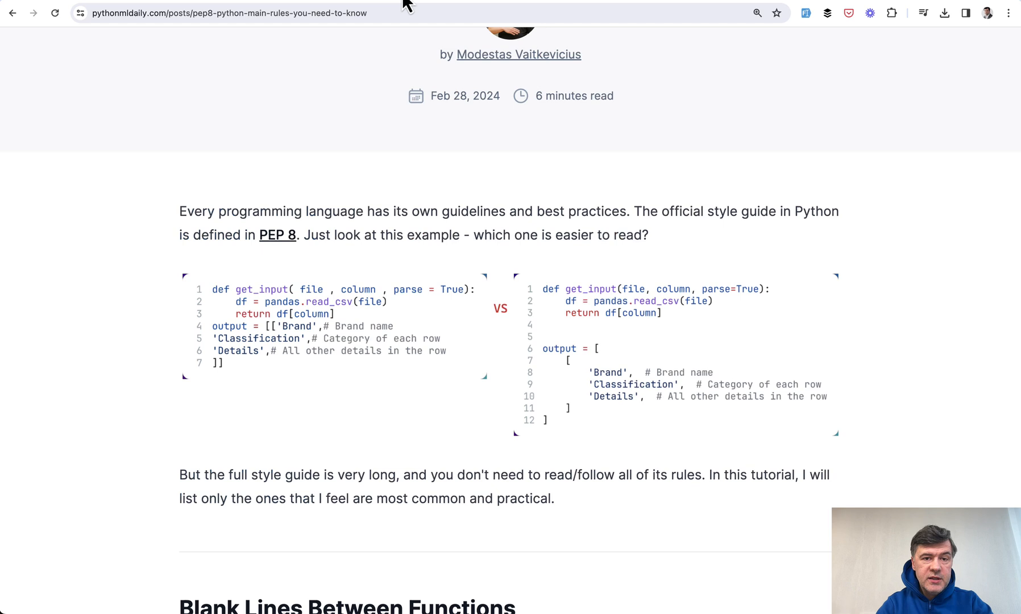
mouse_move(106, 358)
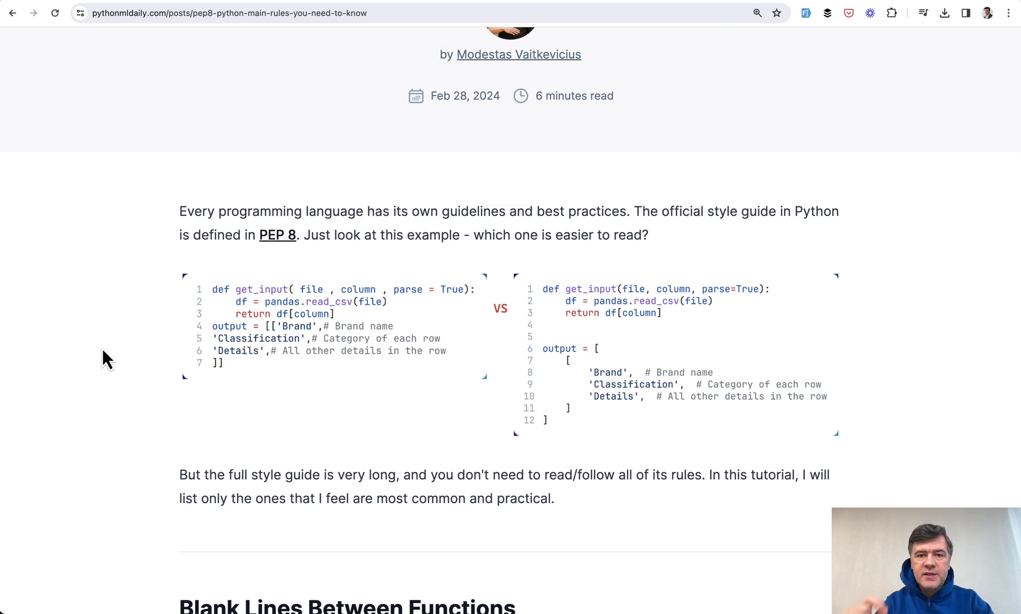
Scroll past the intro code comparison to the Blank Lines Between Functions section
scroll(down, 3)
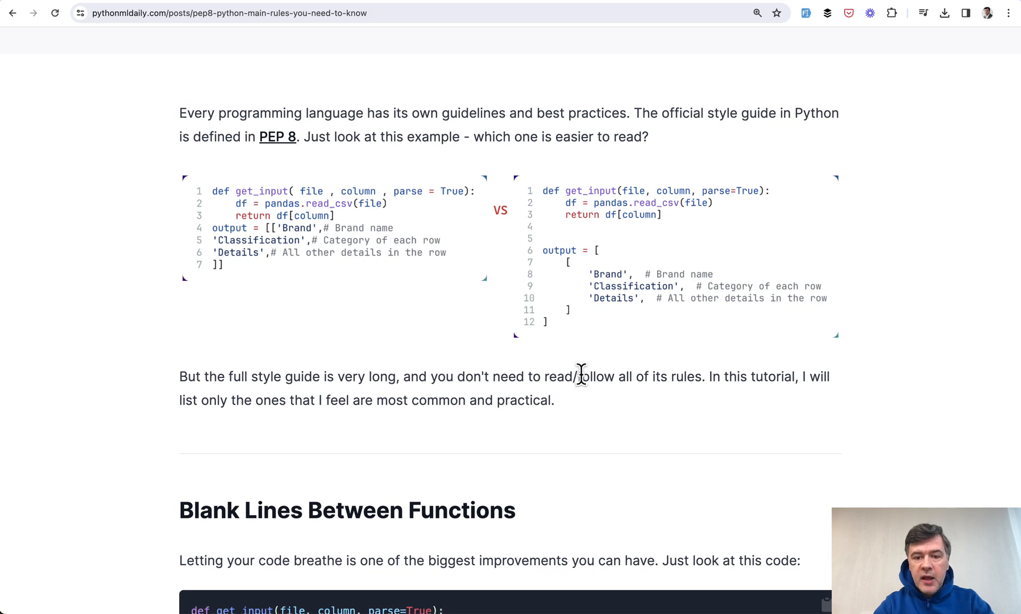
mouse_move(399, 253)
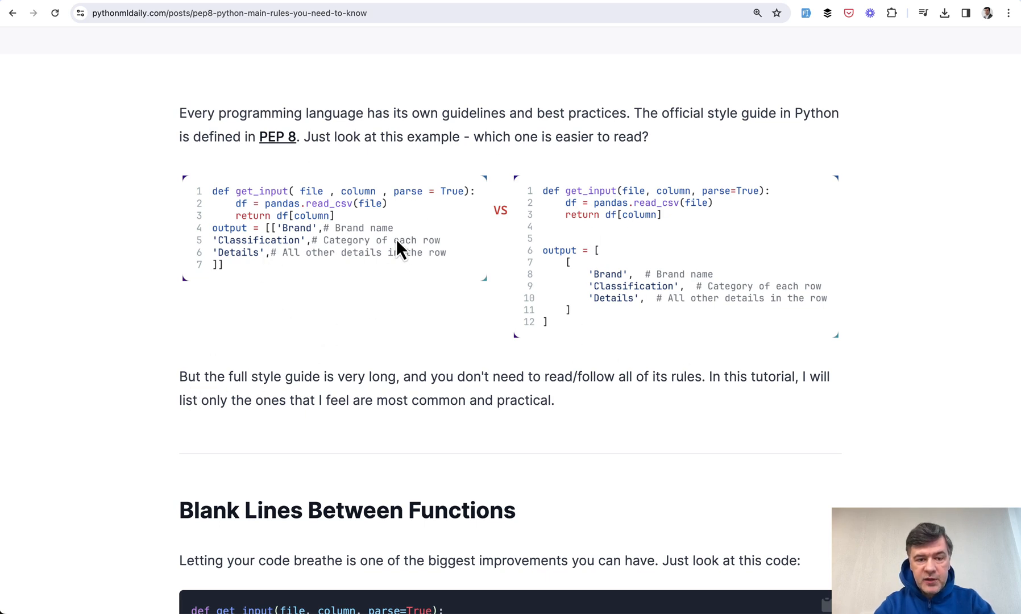
mouse_move(544, 299)
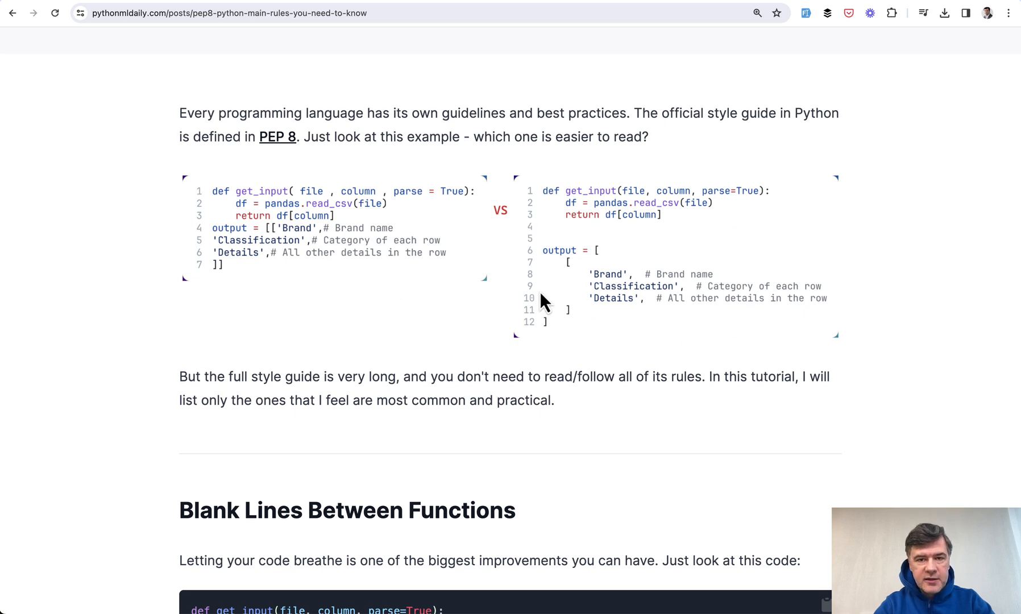
mouse_move(554, 236)
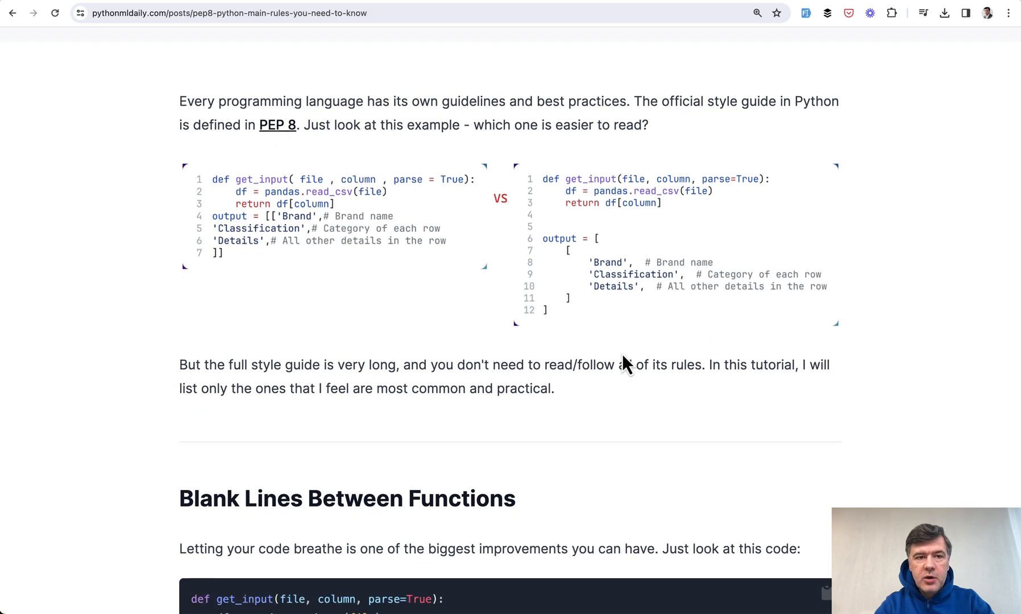
scroll(down, 3)
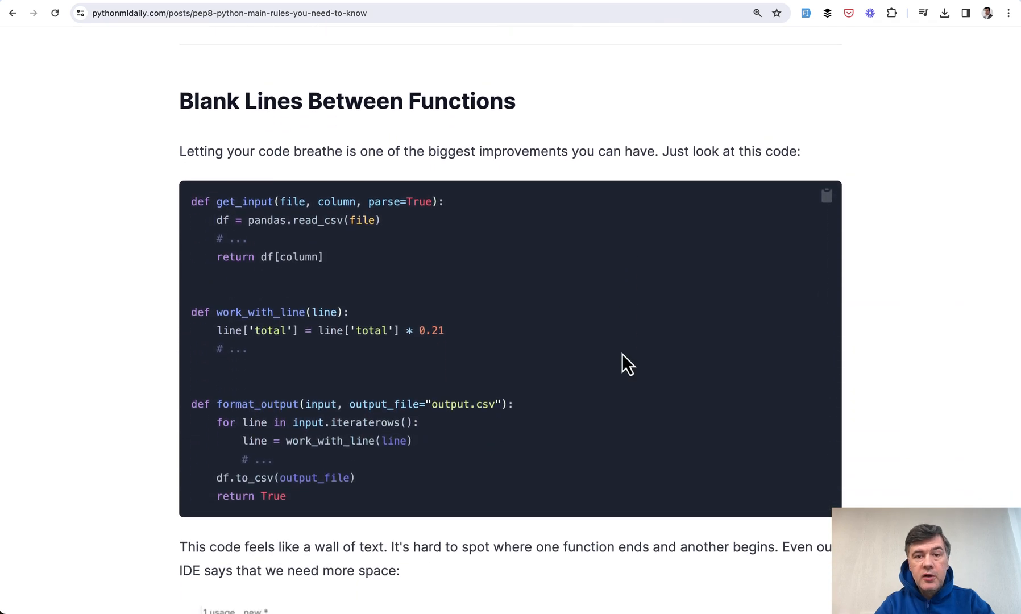
scroll(down, 3)
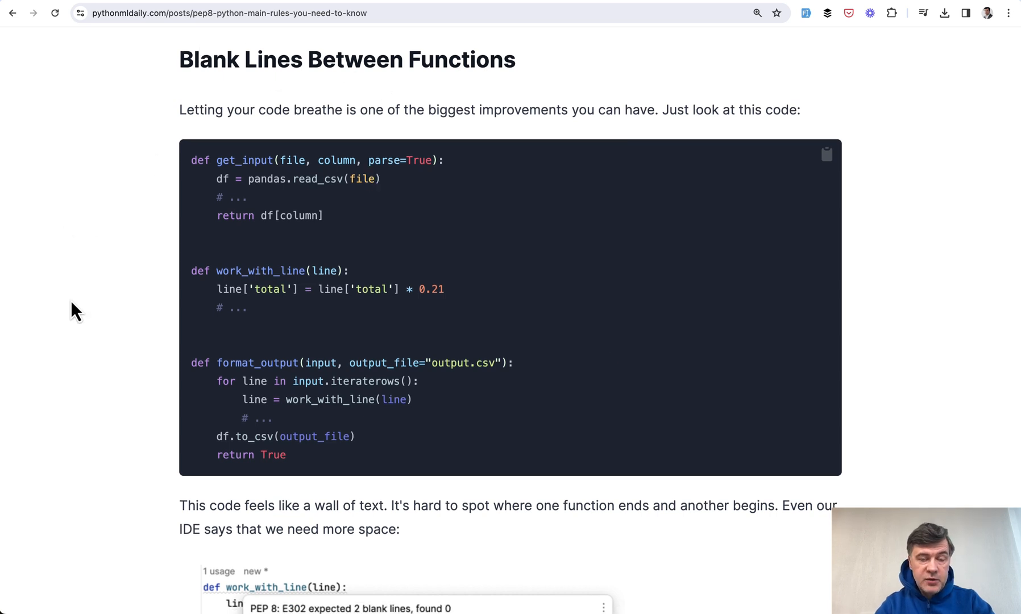
scroll(down, 3)
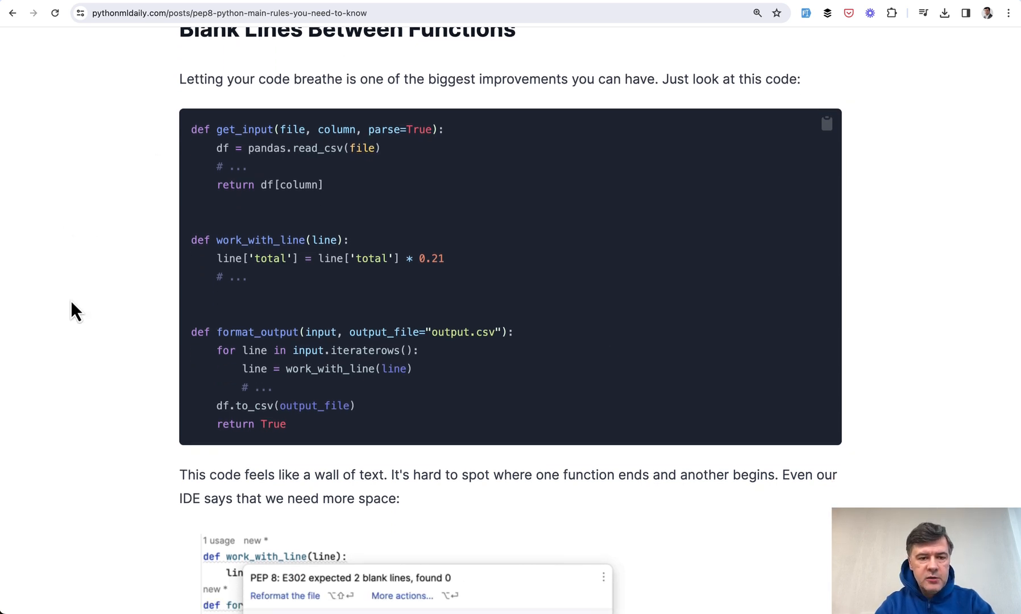
mouse_move(195, 207)
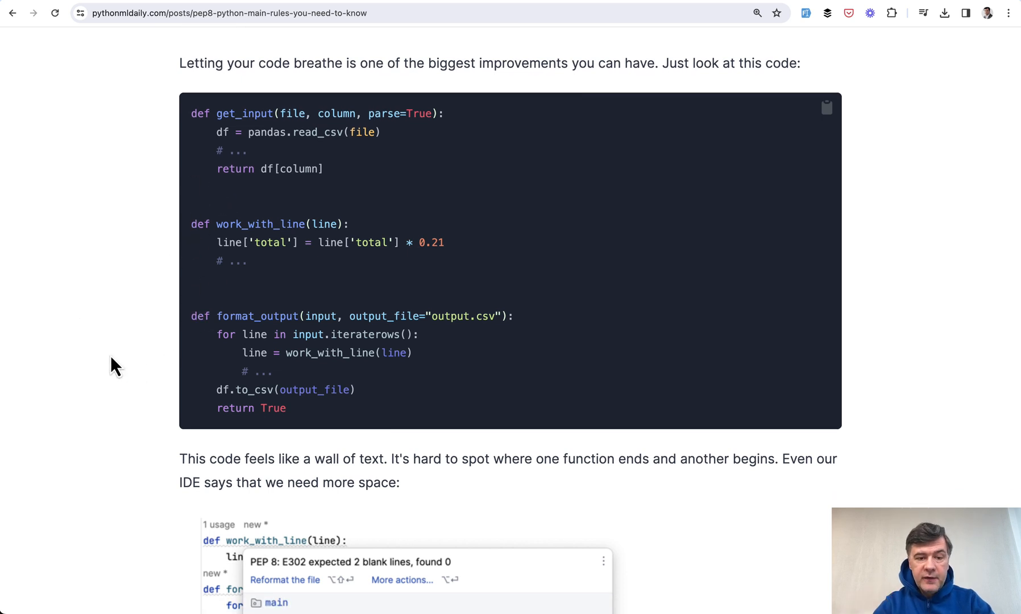
scroll(down, 3)
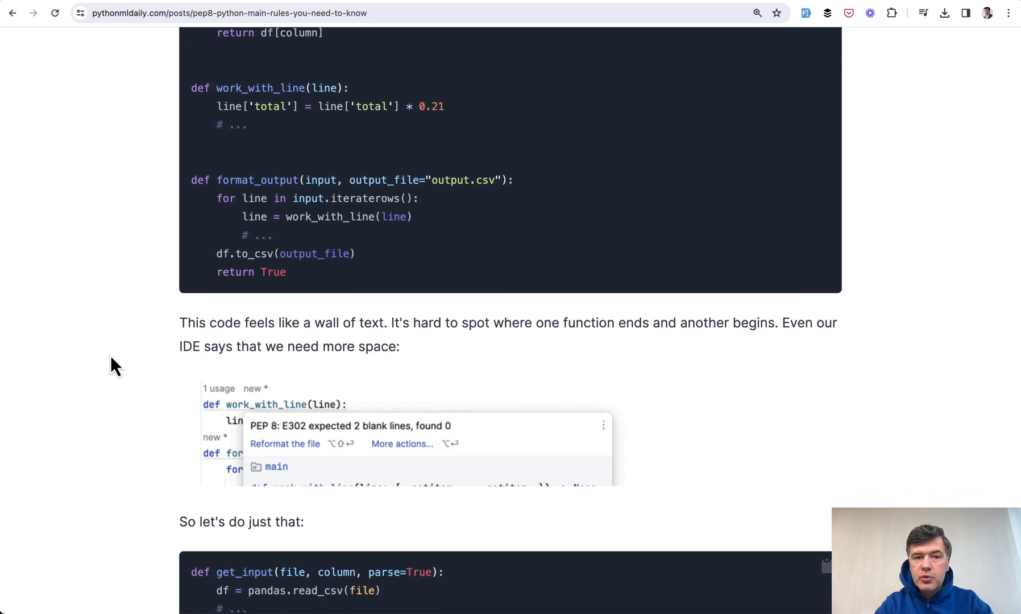
scroll(down, 3)
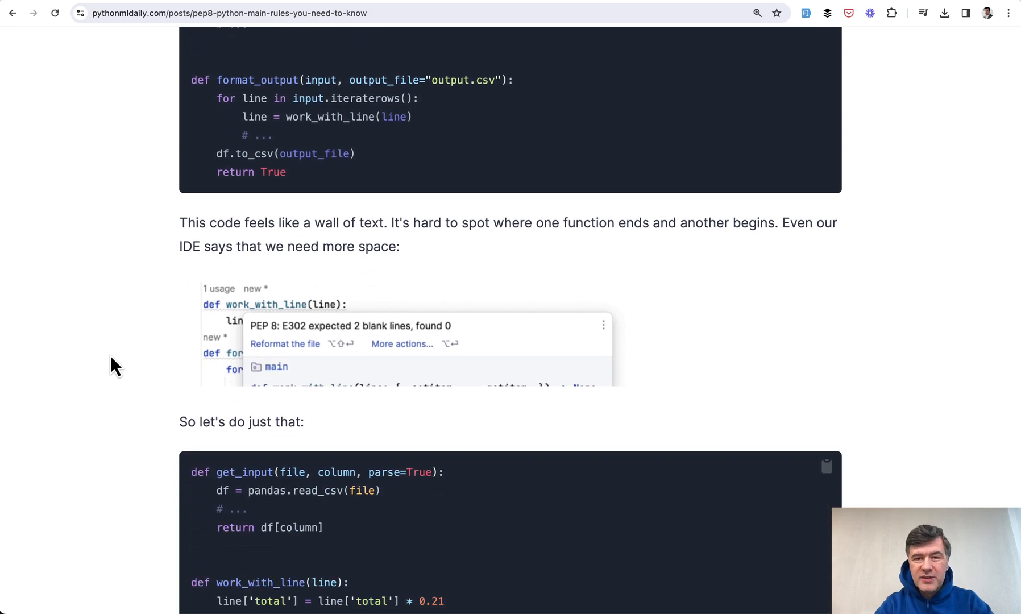
Scroll through Imports at the Top until Importing Different Modules heads the page
scroll(down, 3)
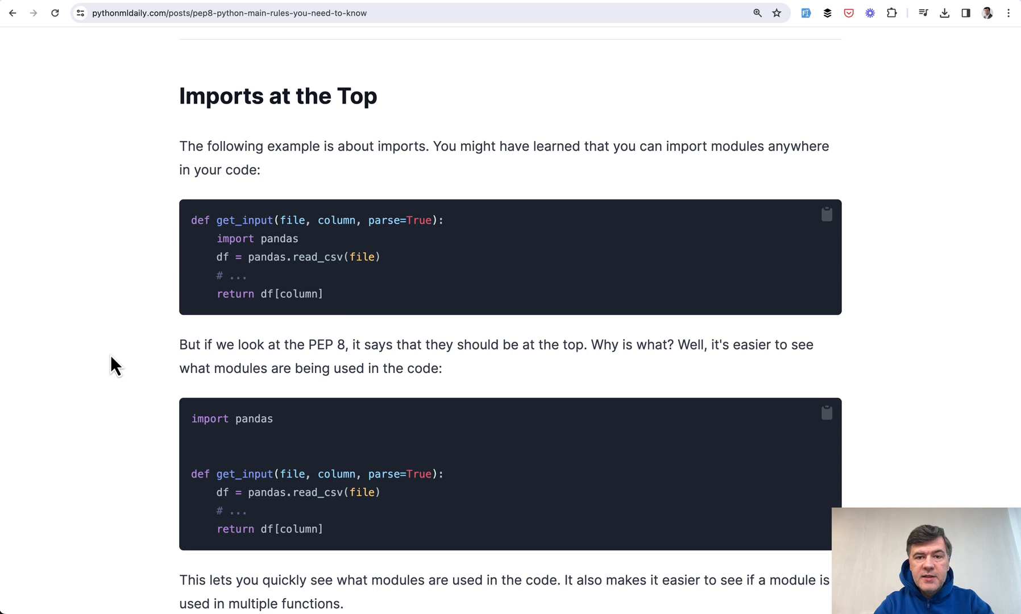
mouse_move(116, 327)
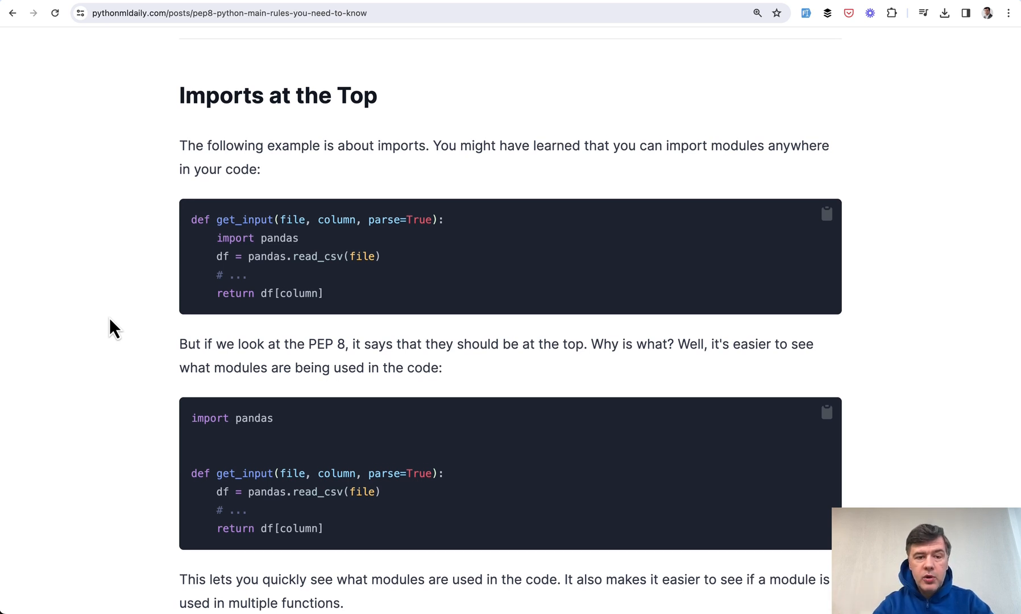
scroll(down, 3)
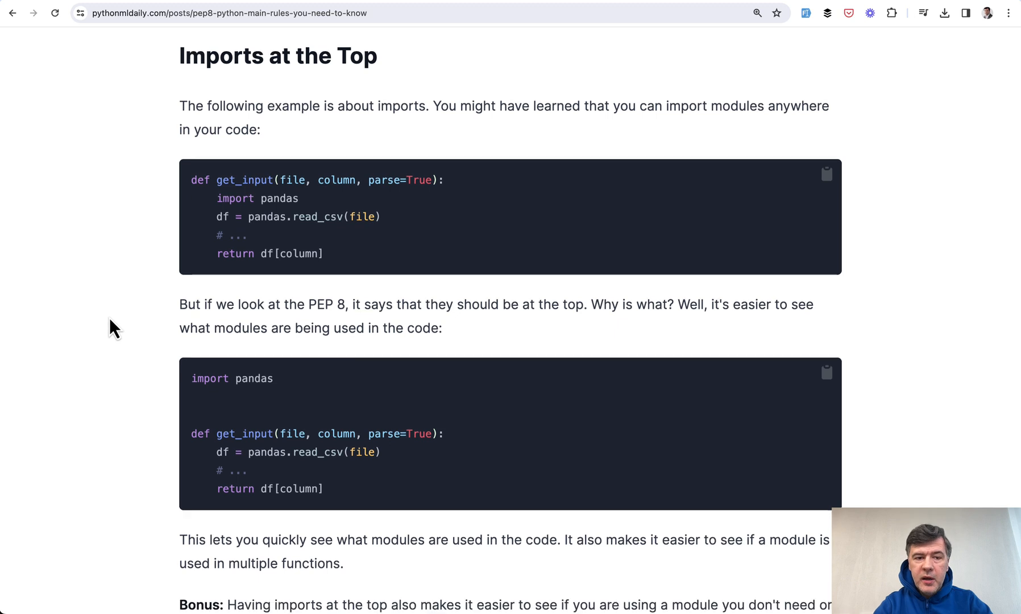
scroll(down, 3)
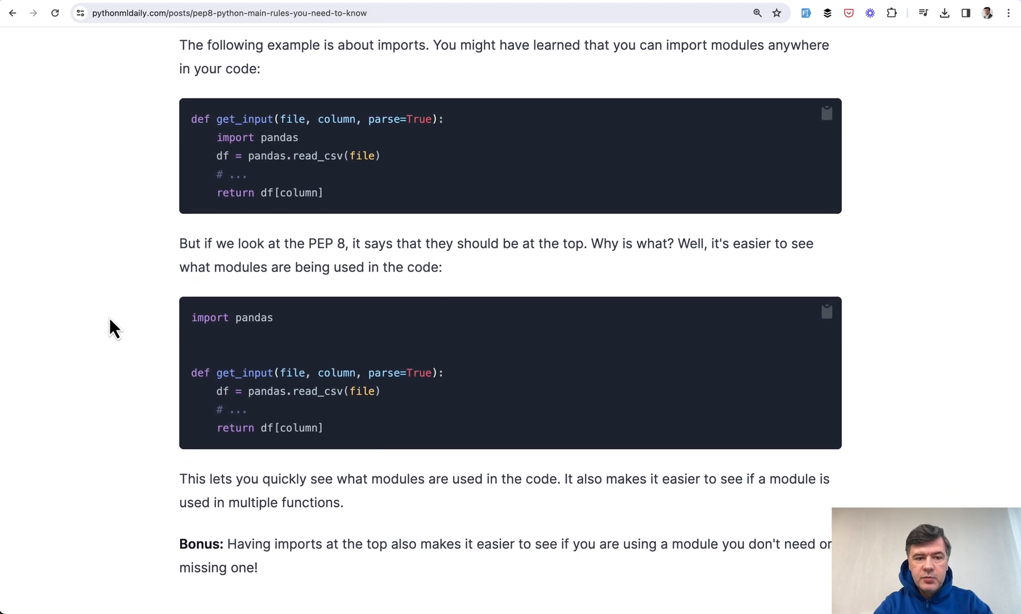
mouse_move(303, 330)
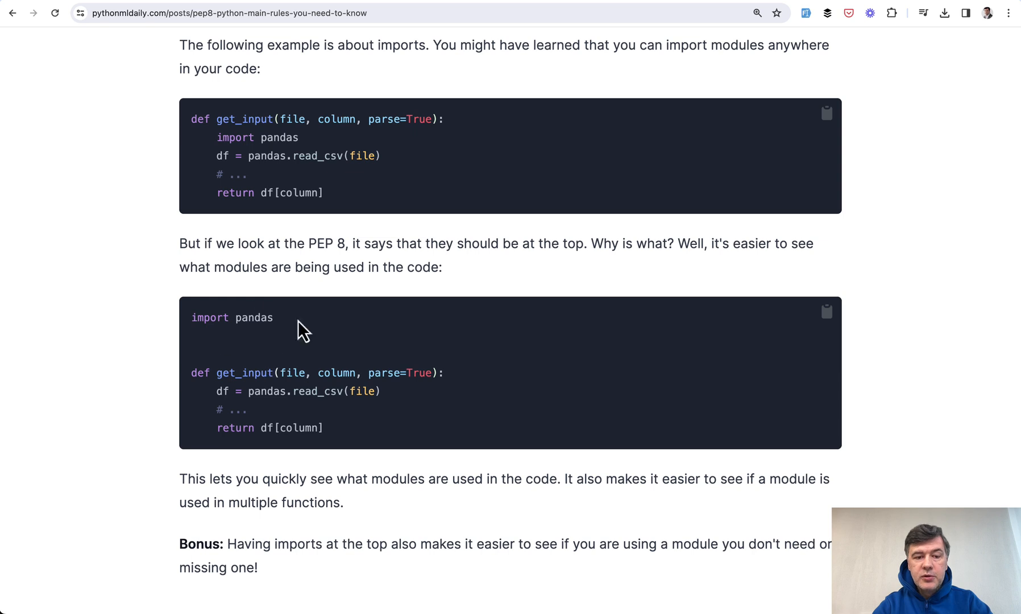
mouse_move(185, 322)
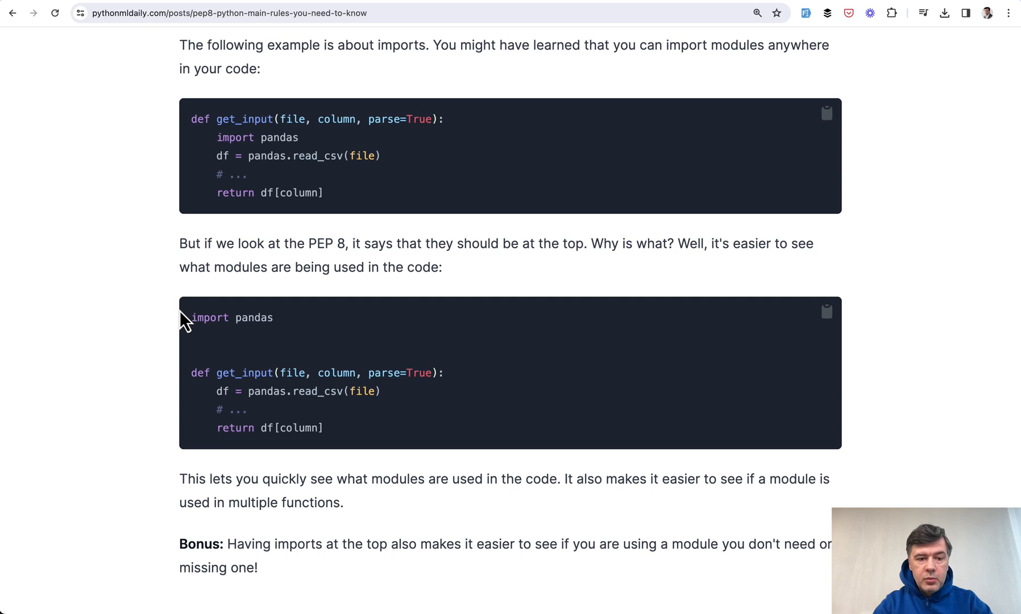
mouse_move(96, 327)
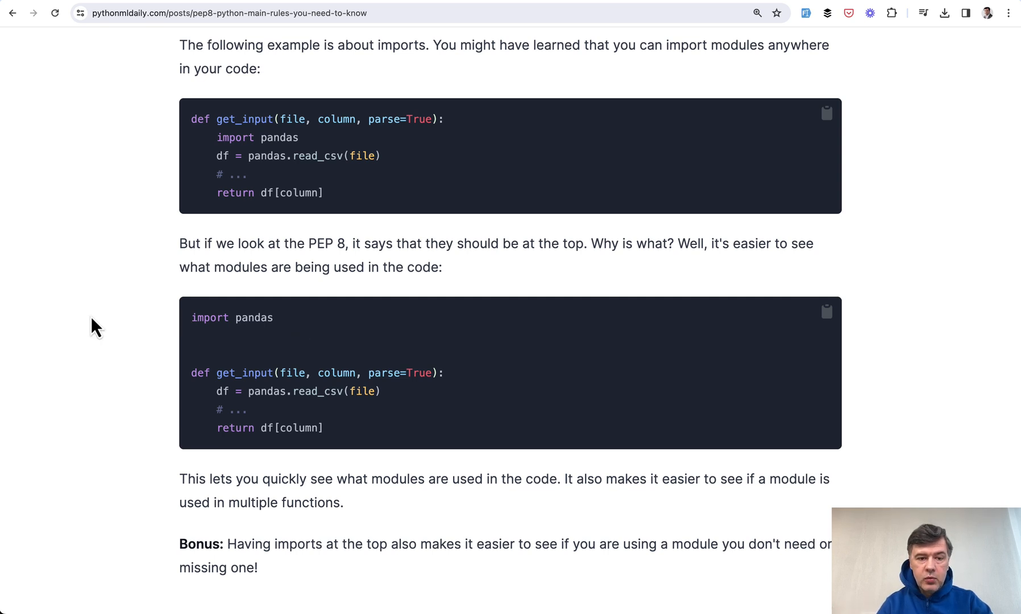
mouse_move(102, 420)
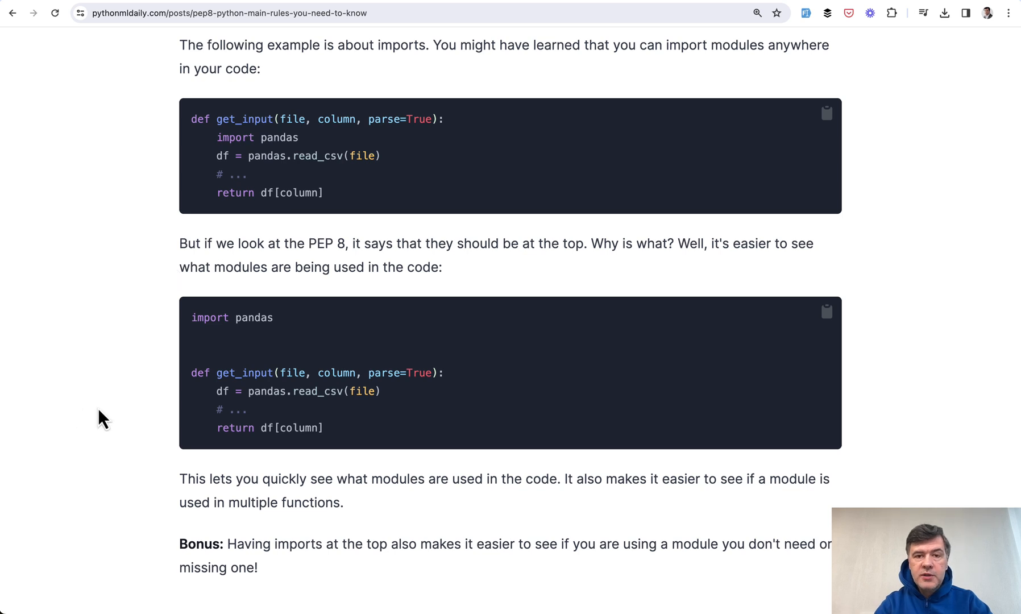
scroll(down, 3)
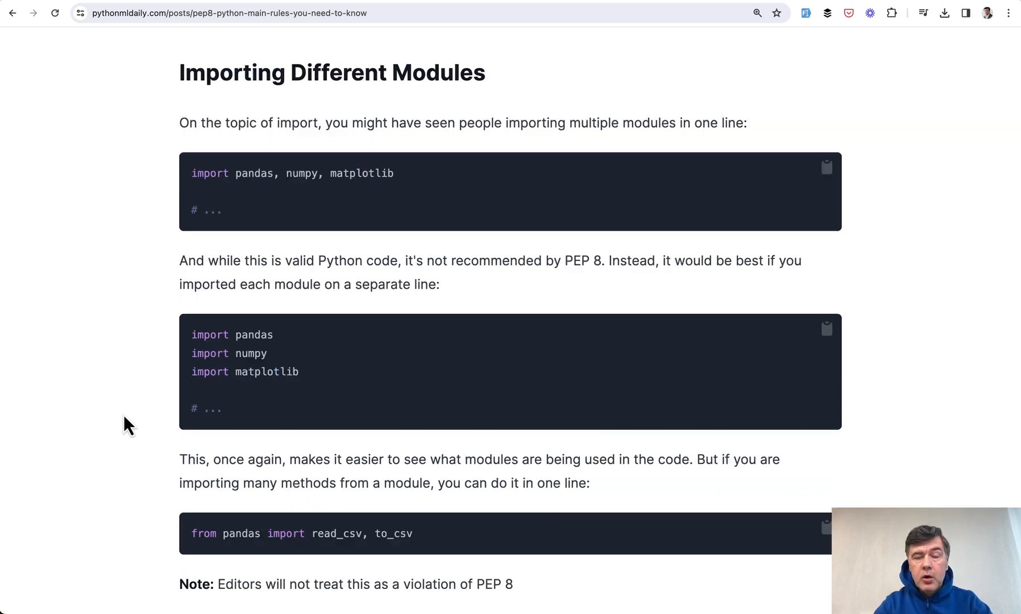
mouse_move(114, 204)
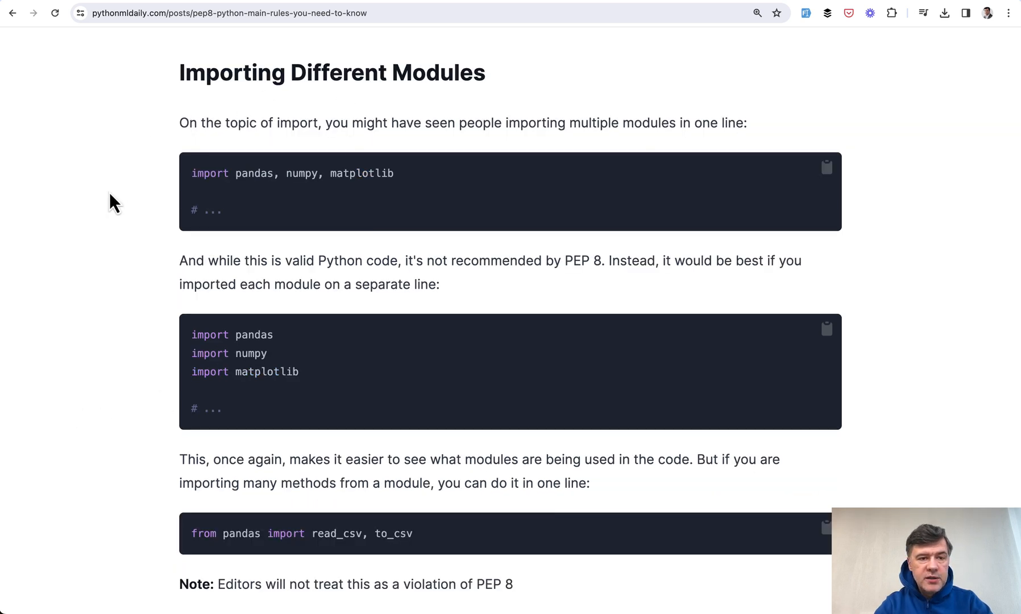
Highlight the one-line multi-module import example, then scroll past Spacing in Function Parameters to Naming Conventions
double_click(209, 172)
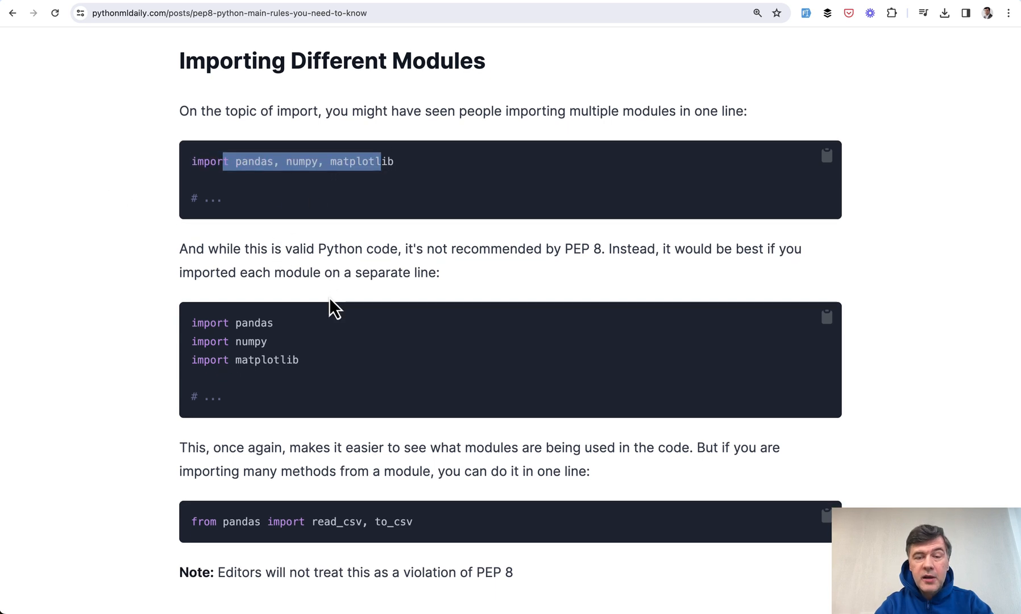
scroll(down, 3)
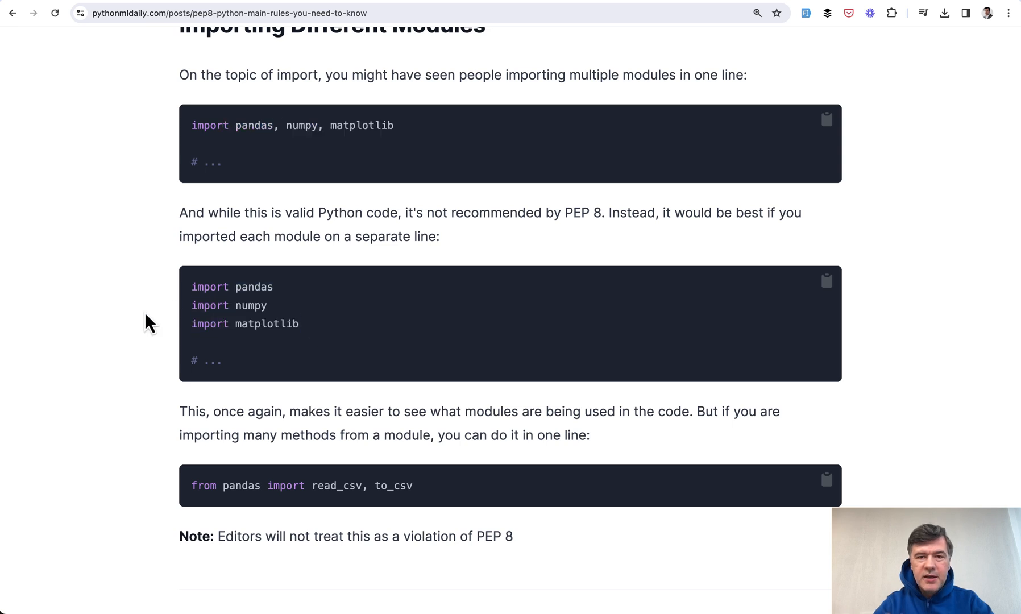
scroll(down, 3)
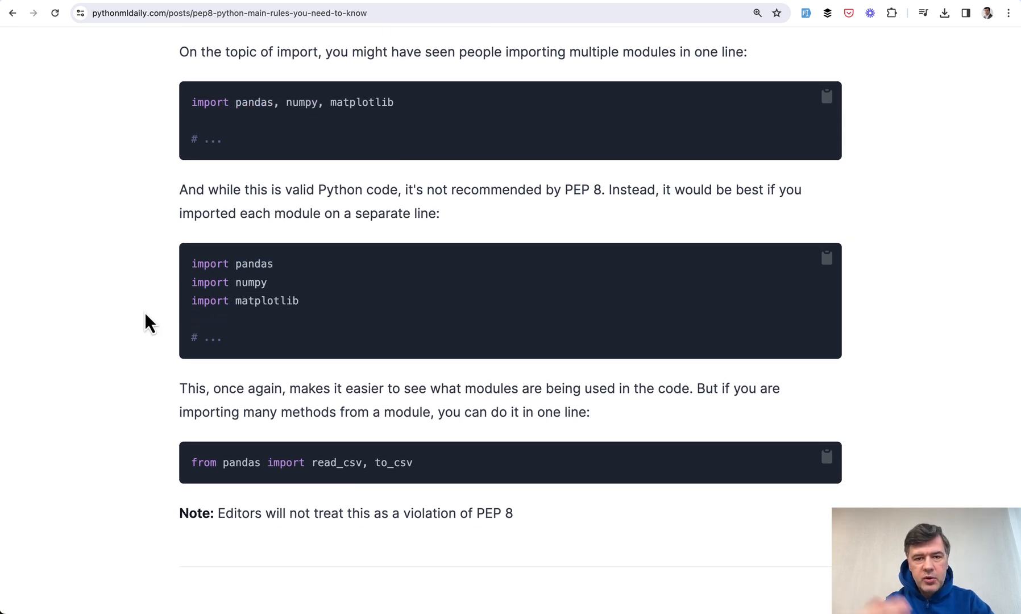
scroll(down, 3)
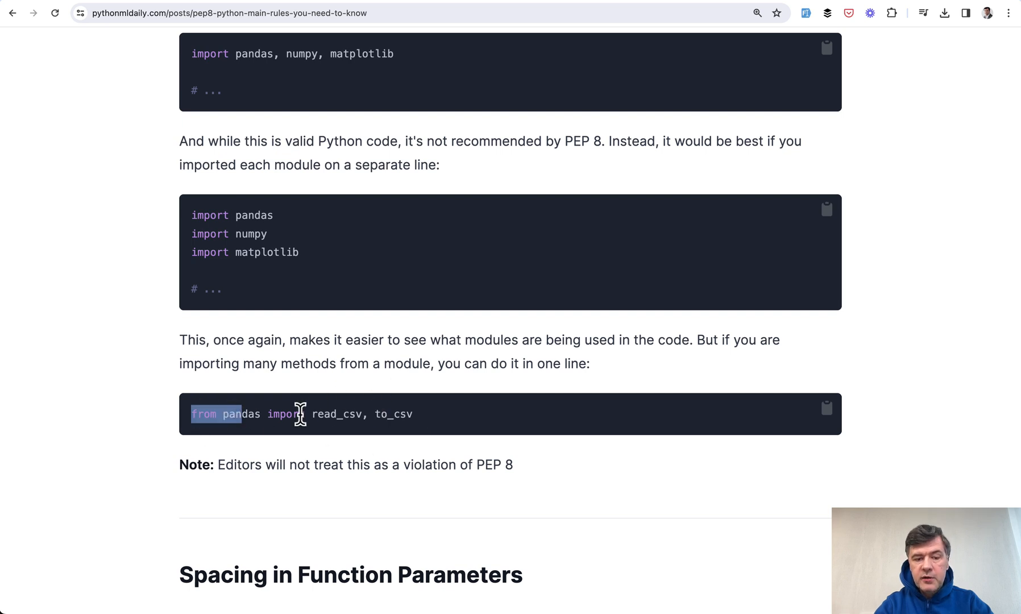
mouse_move(379, 410)
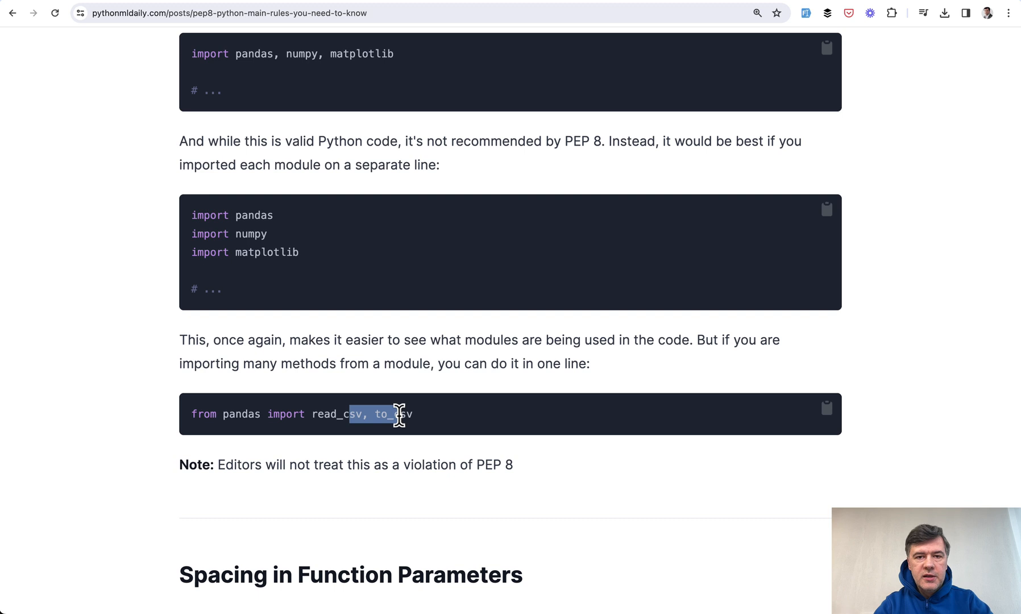
scroll(down, 3)
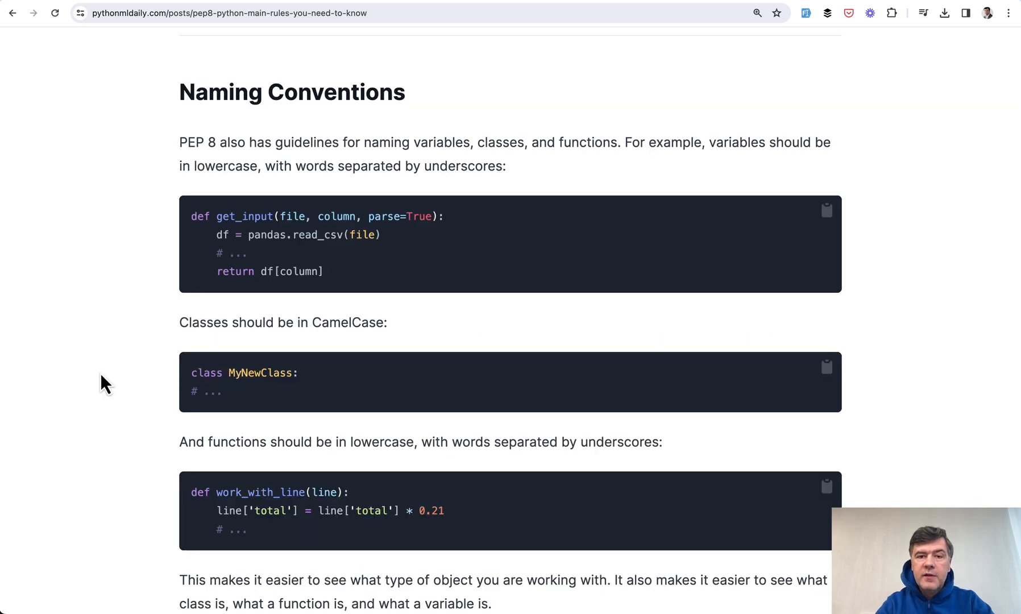
mouse_move(551, 216)
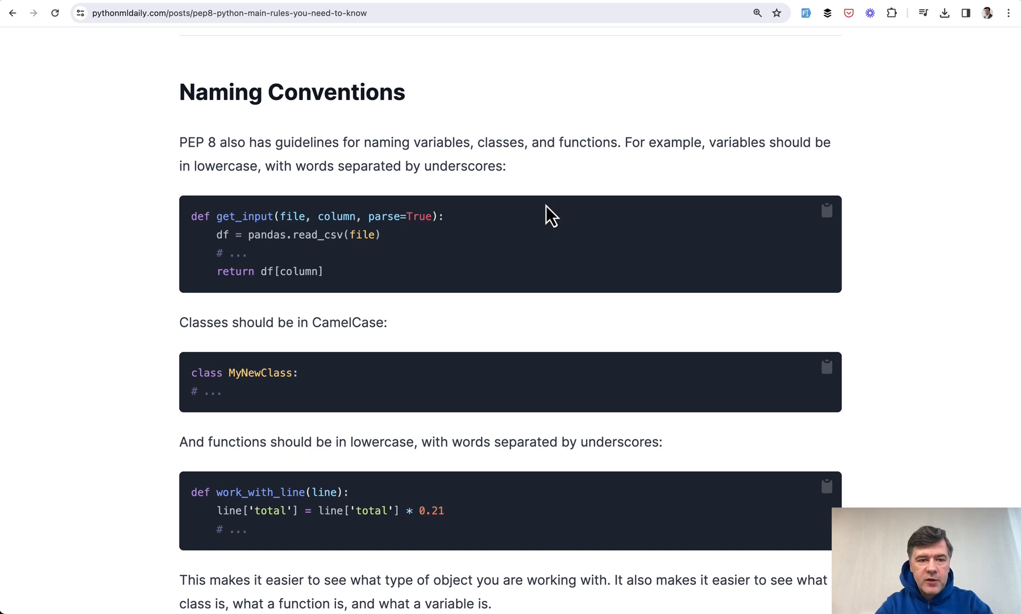
Highlight read_csv in the naming example, then scroll past Tabs VS Spaces to Avoid True/False in Comparisons
scroll(down, 3)
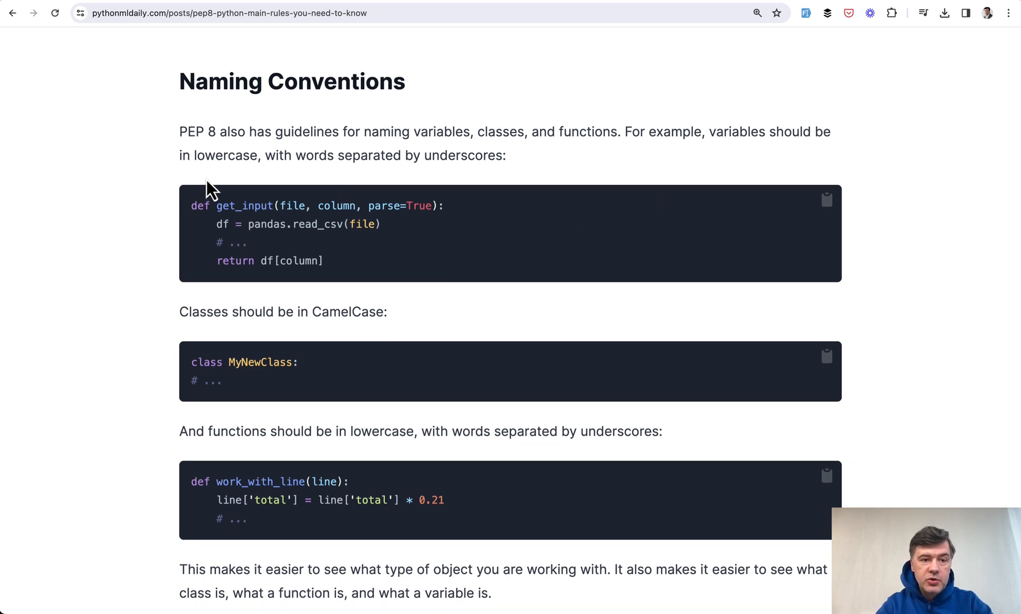
mouse_move(322, 250)
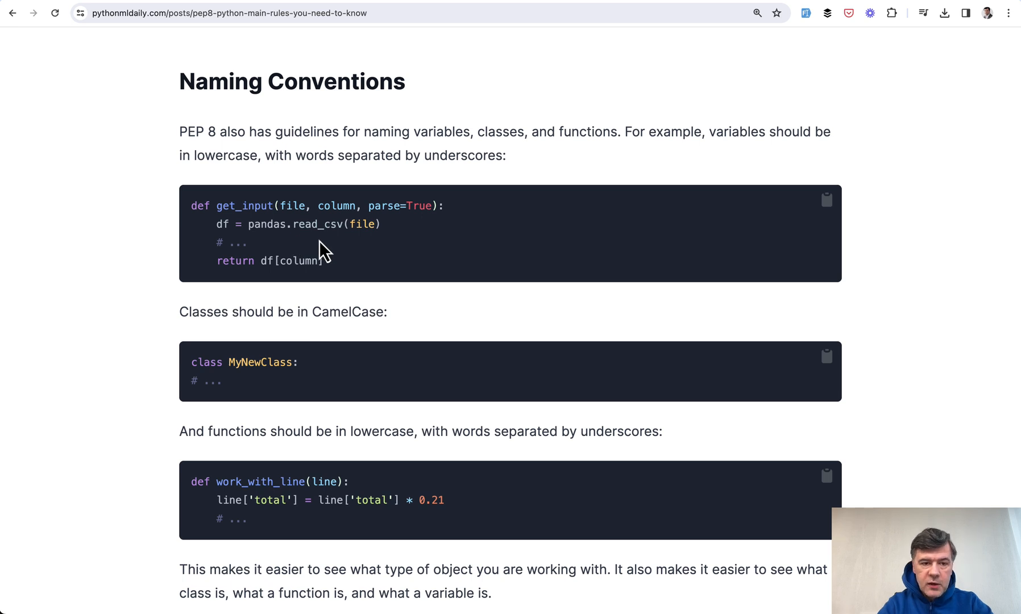
double_click(232, 205)
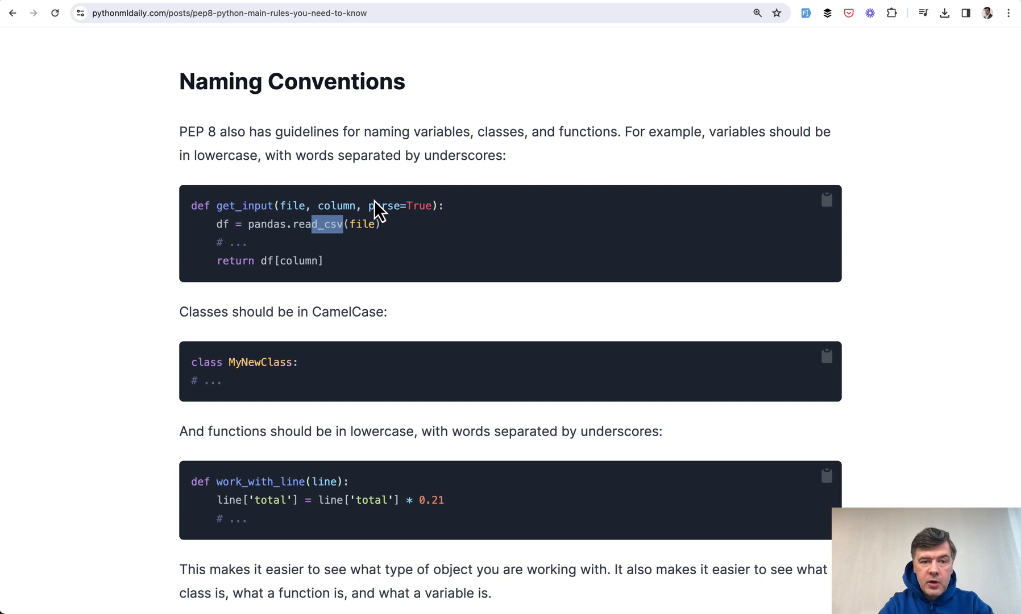
scroll(down, 3)
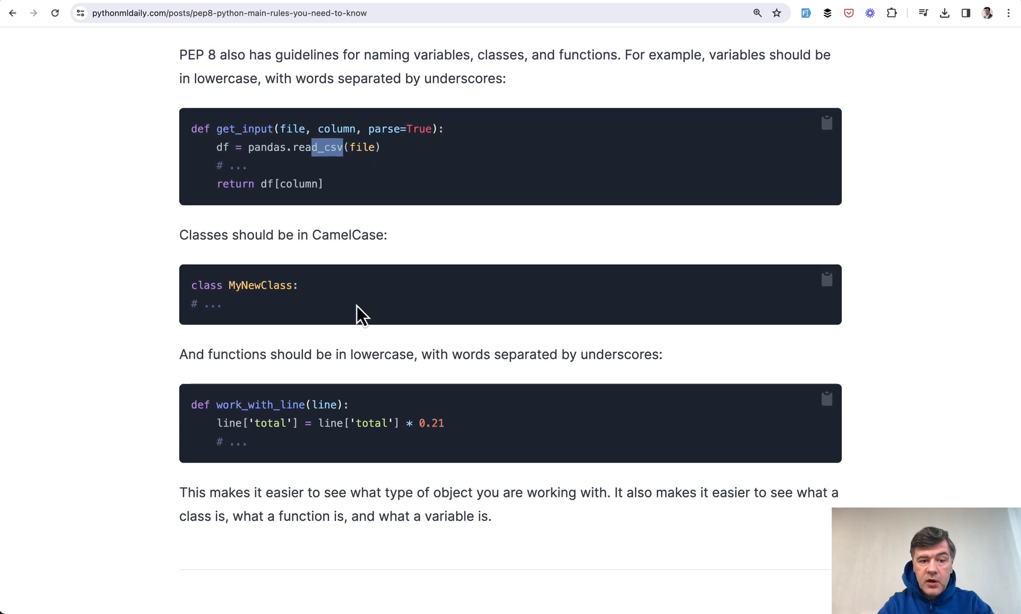
scroll(down, 3)
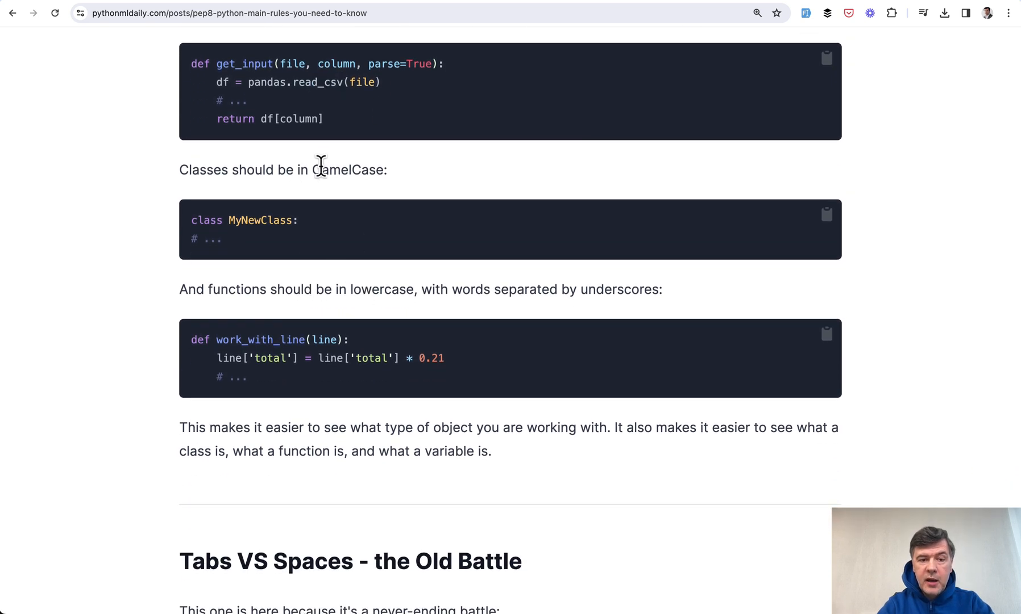
scroll(down, 3)
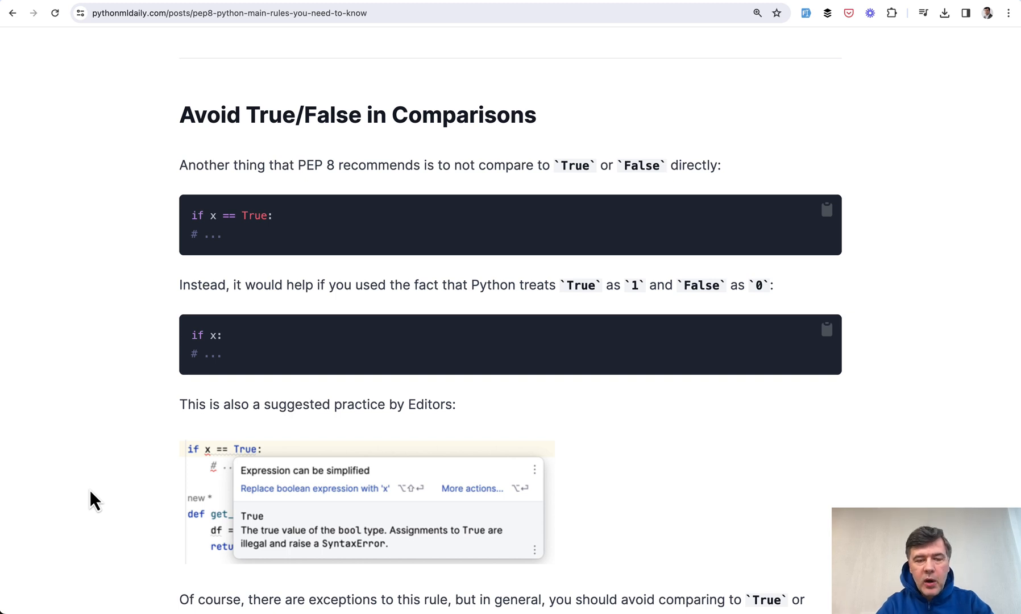
Scroll past the editor screenshot to the 'Code Style is Just a Guideline, not Religion!' heading
scroll(down, 3)
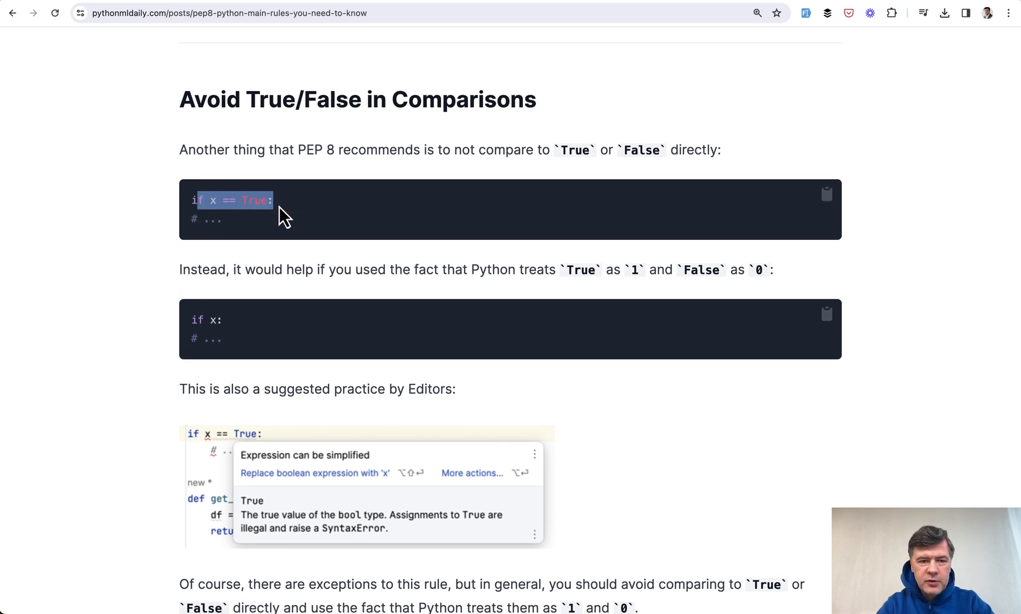
scroll(down, 3)
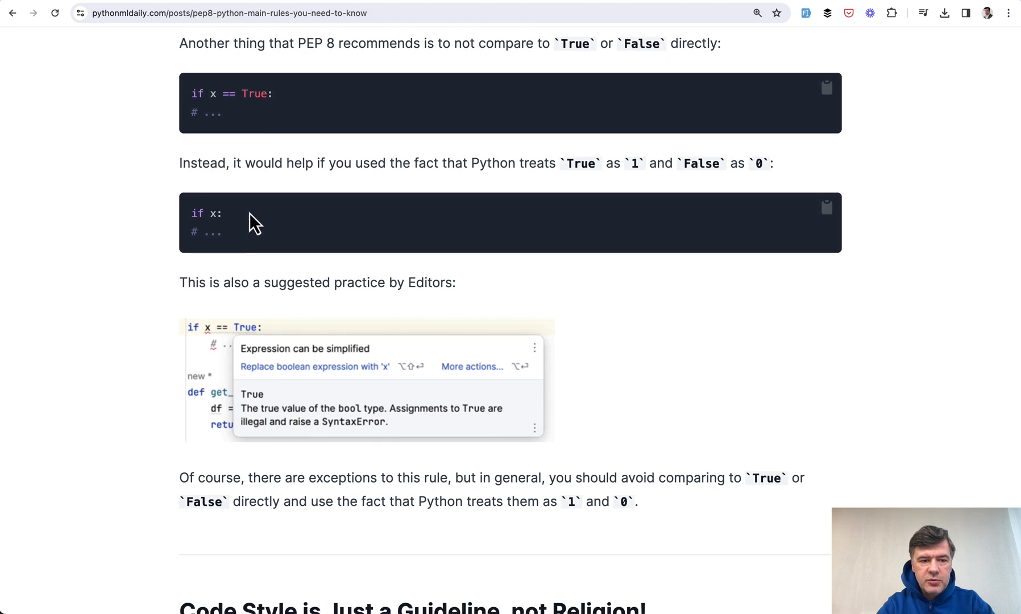
scroll(down, 3)
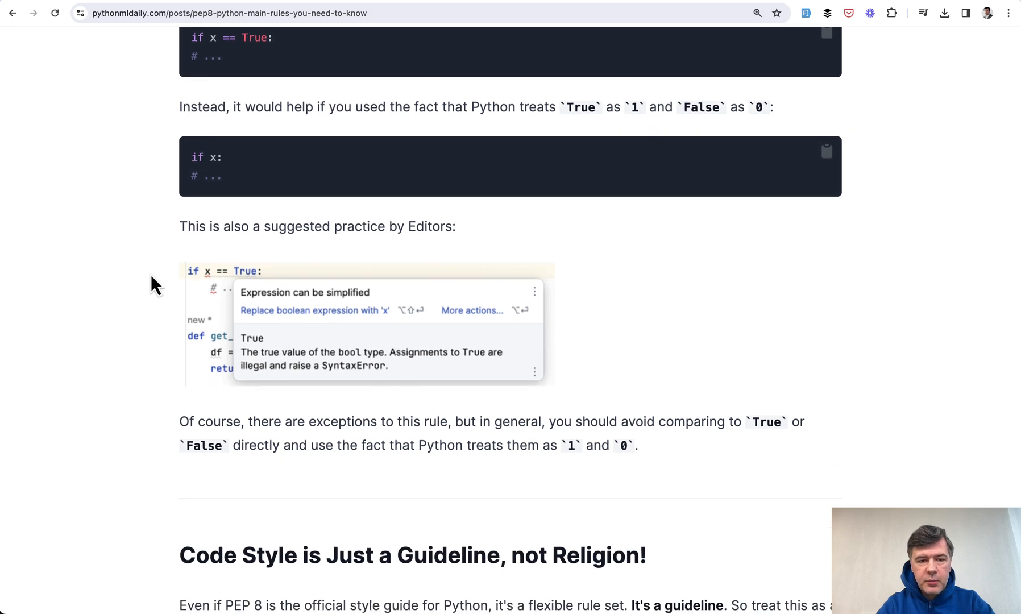
scroll(down, 3)
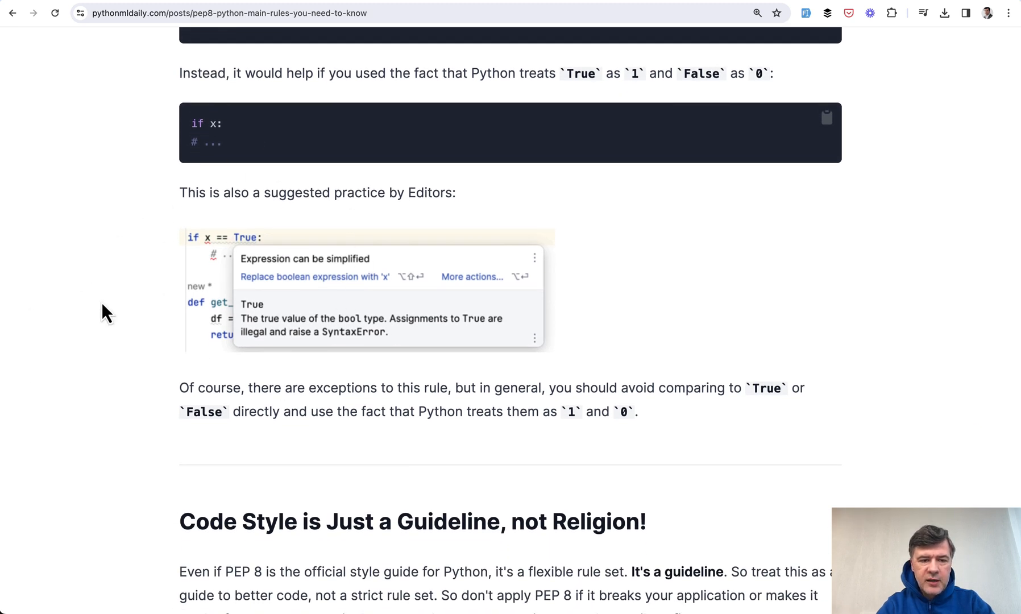
mouse_move(170, 381)
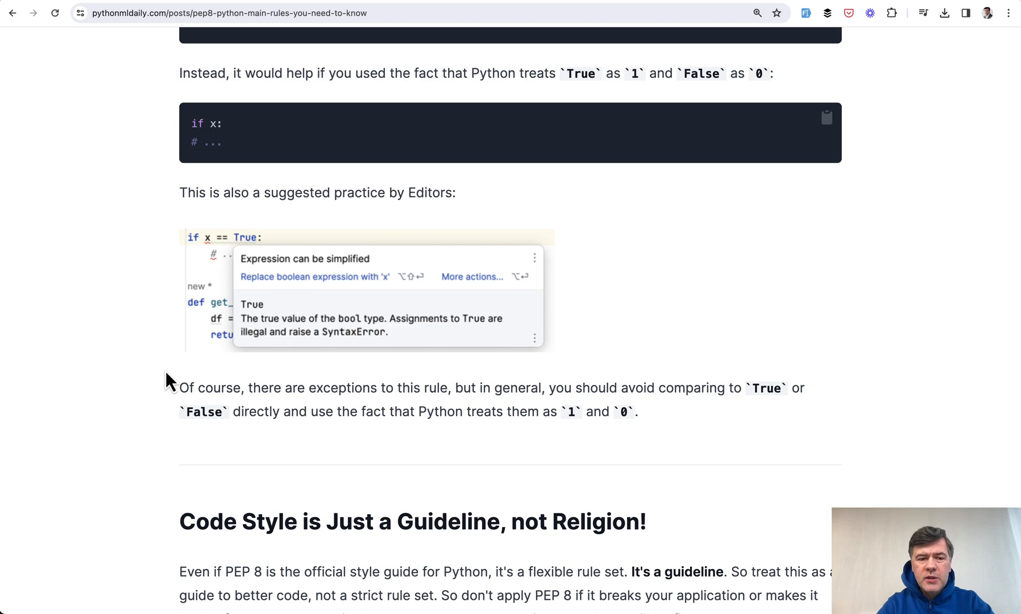
scroll(down, 3)
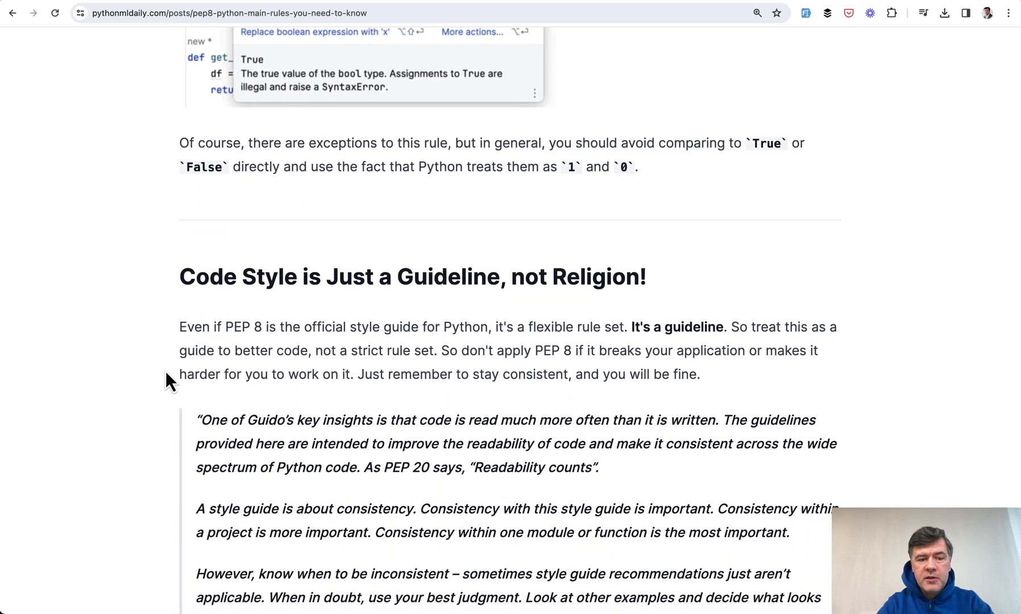
Bring the full quoted PEP 8 passage into view and highlight its sentence on style guides and consistency
scroll(down, 3)
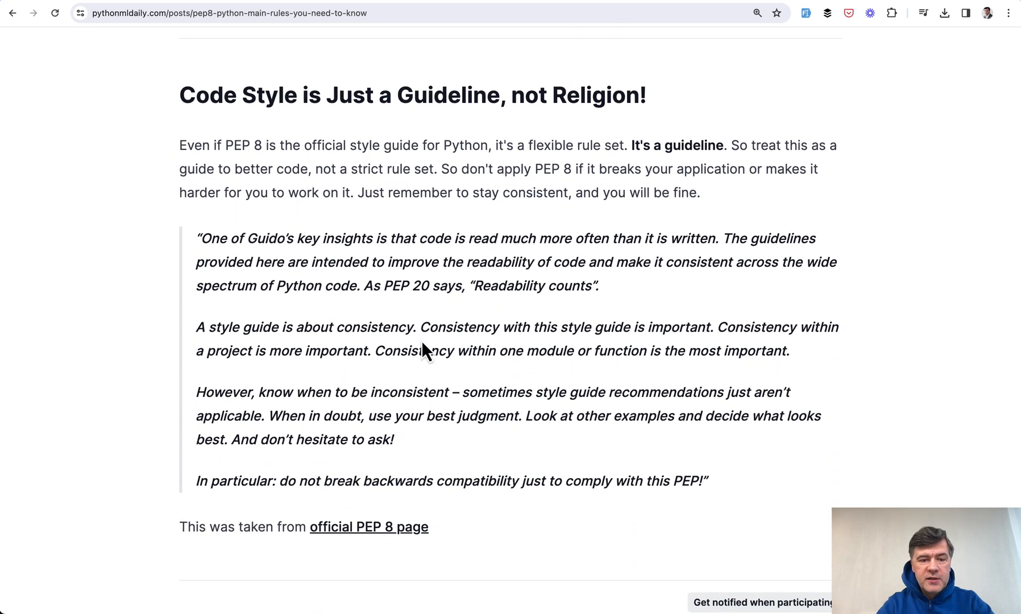
mouse_move(162, 403)
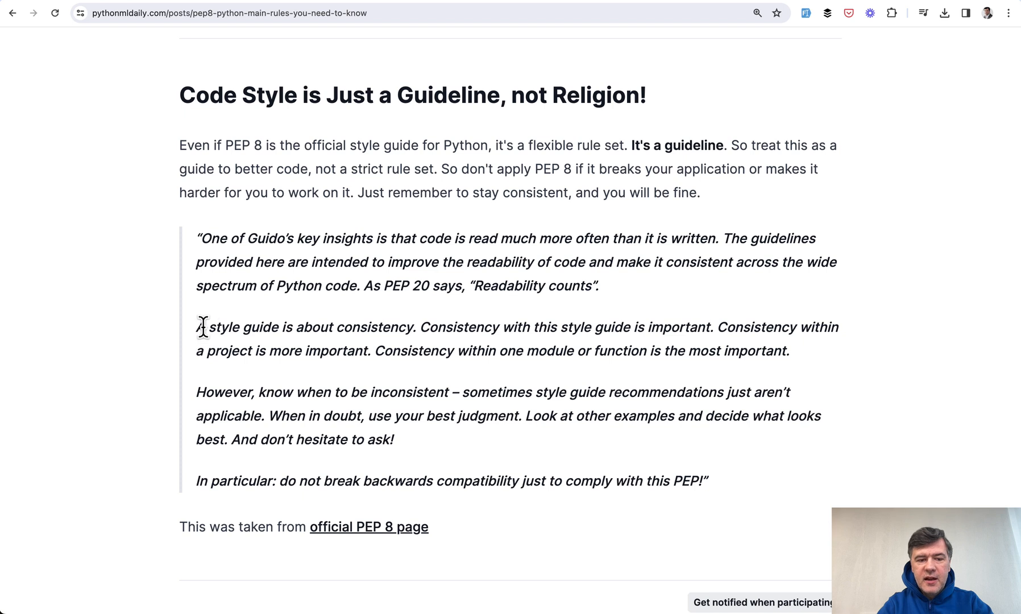
drag(207, 326, 410, 326)
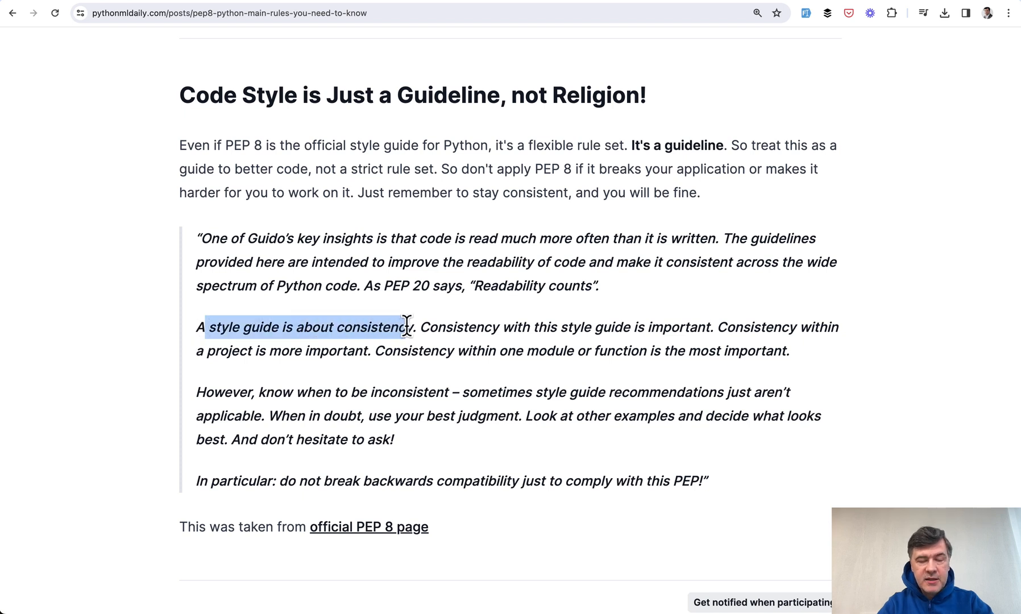